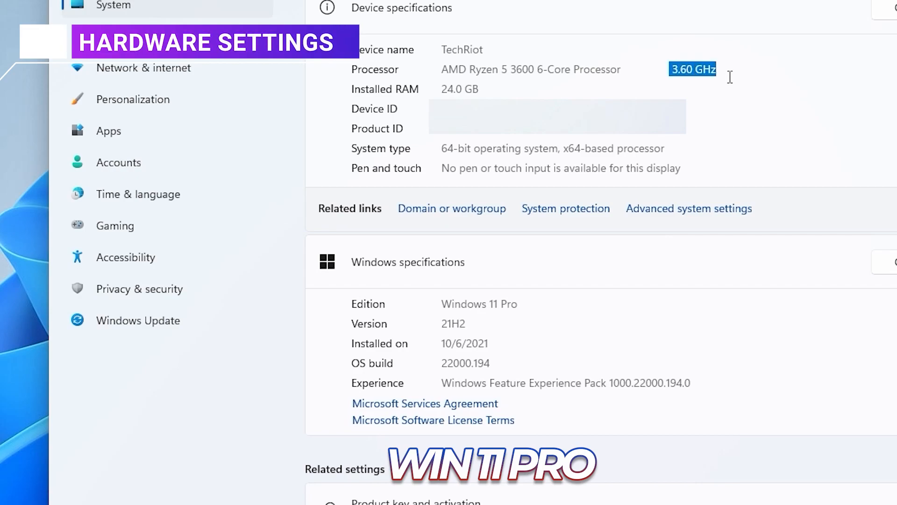
mouse_move(453, 92)
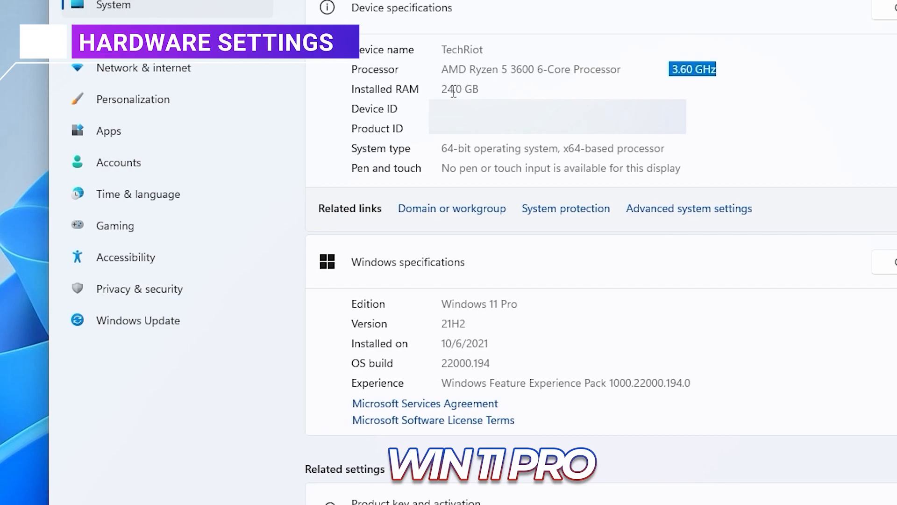
Step: Launch GeForce Experience and confirm NVIDIA Studio Driver 472.12 (09/20/2021) is installed
double_click(460, 88)
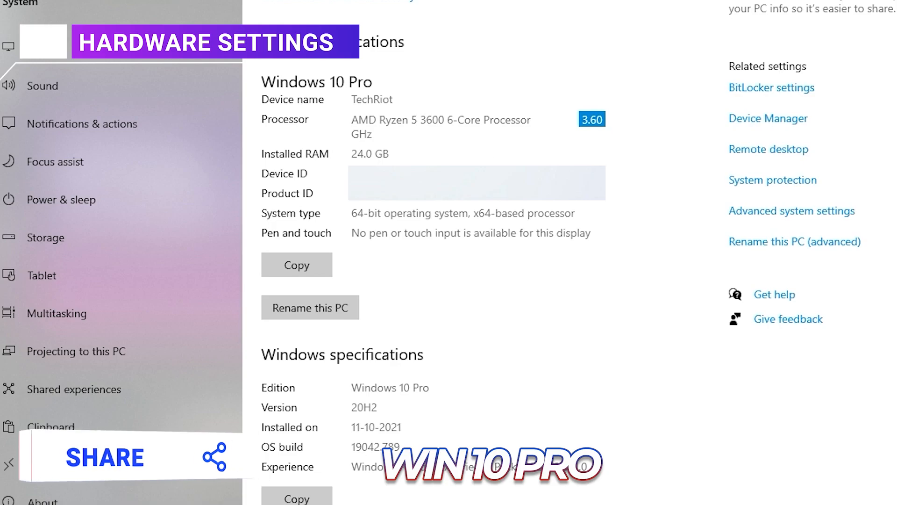
double_click(370, 153)
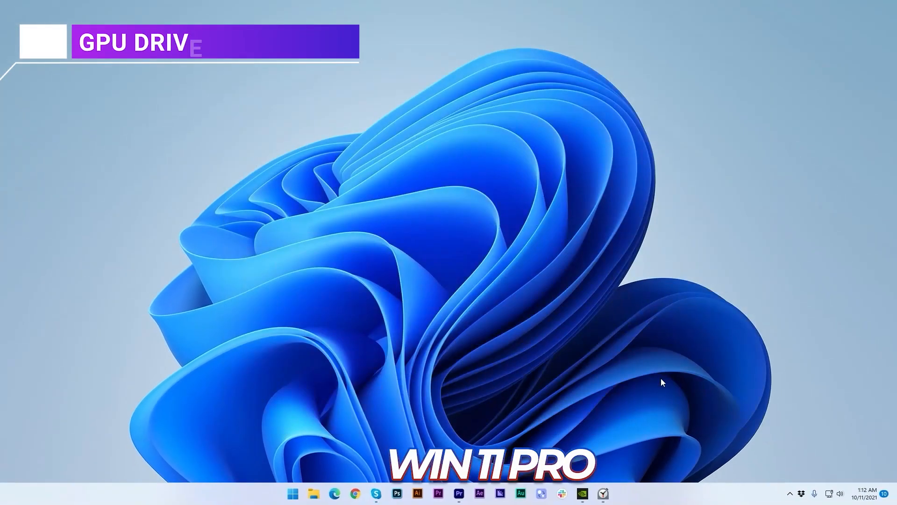
left_click(582, 493)
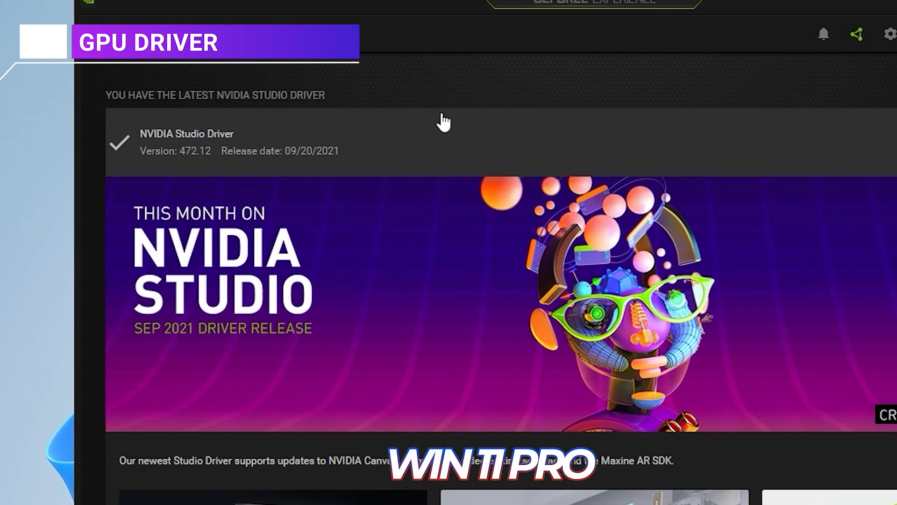
mouse_move(221, 161)
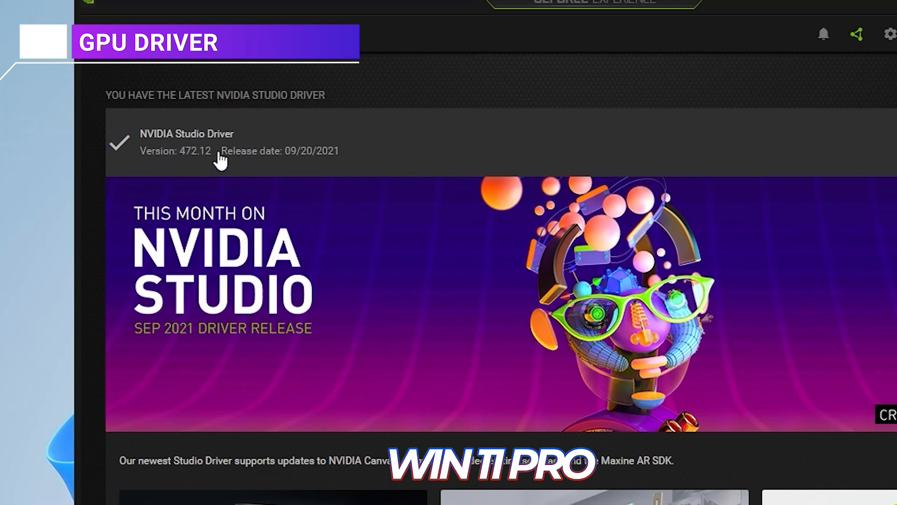
mouse_move(201, 159)
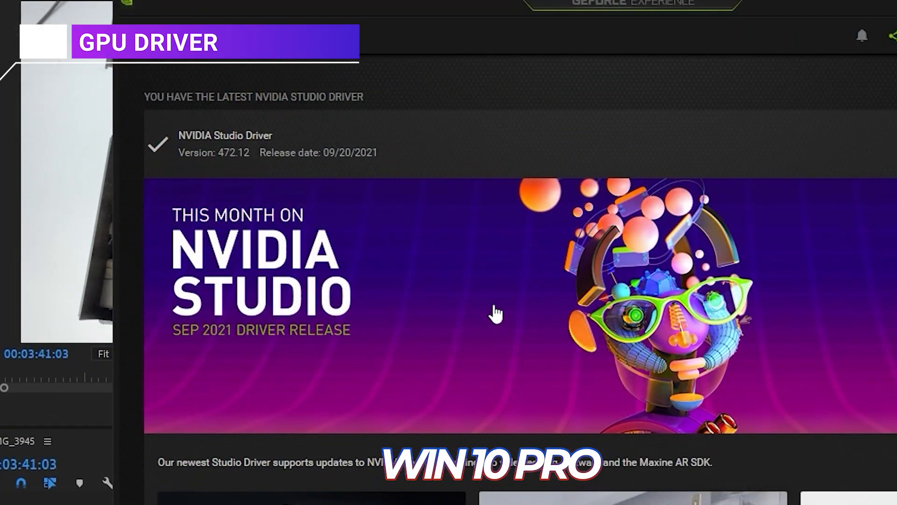
mouse_move(388, 155)
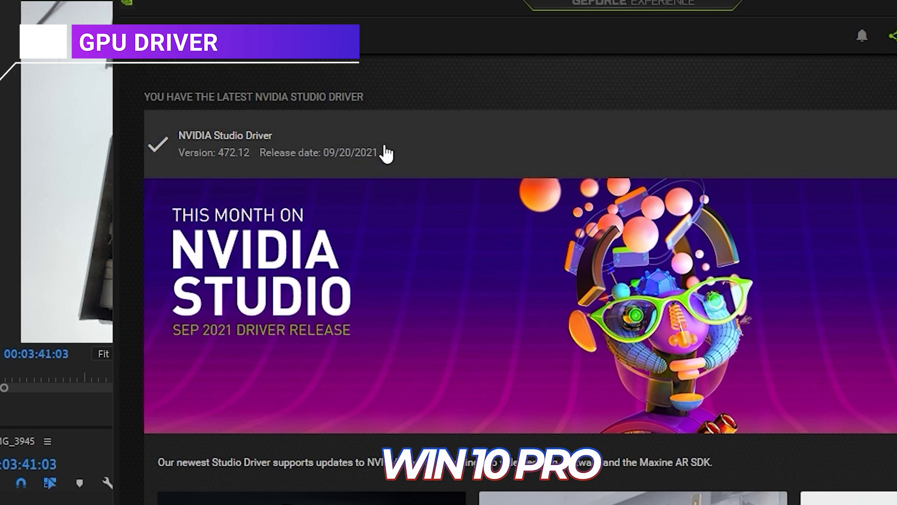
mouse_move(252, 165)
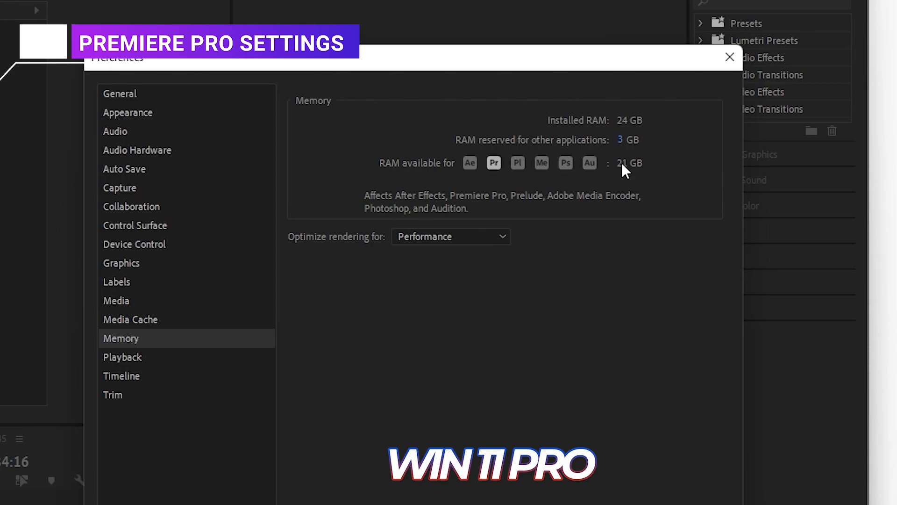
mouse_move(446, 234)
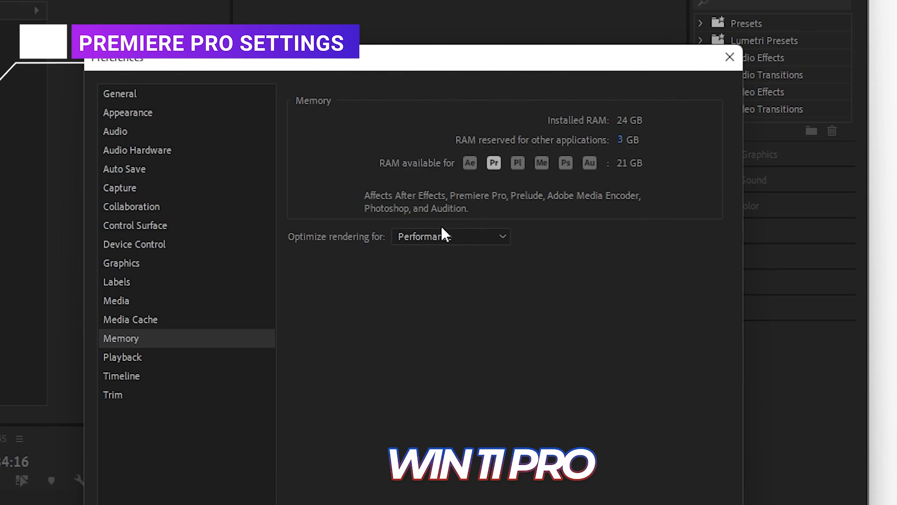
Step: View Memory preferences: 24 GB installed, 3 GB reserved, rendering optimized for Performance
left_click(451, 237)
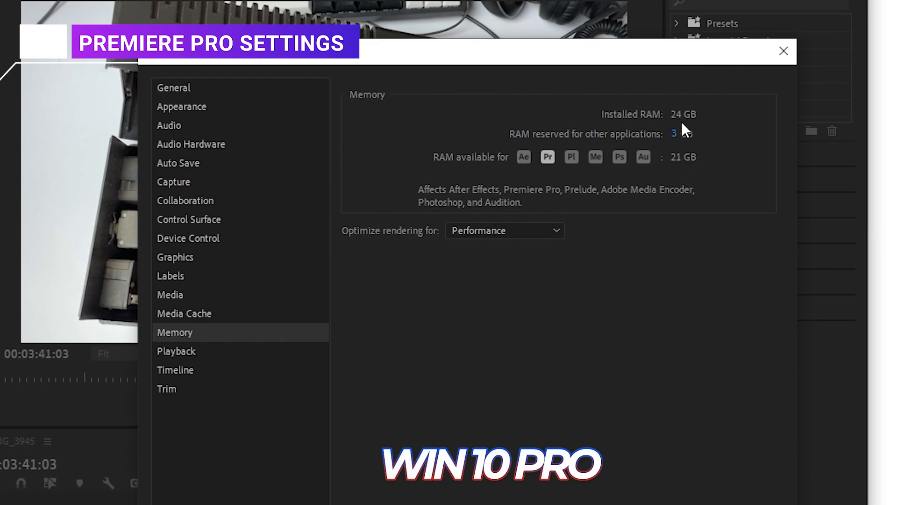
mouse_move(513, 227)
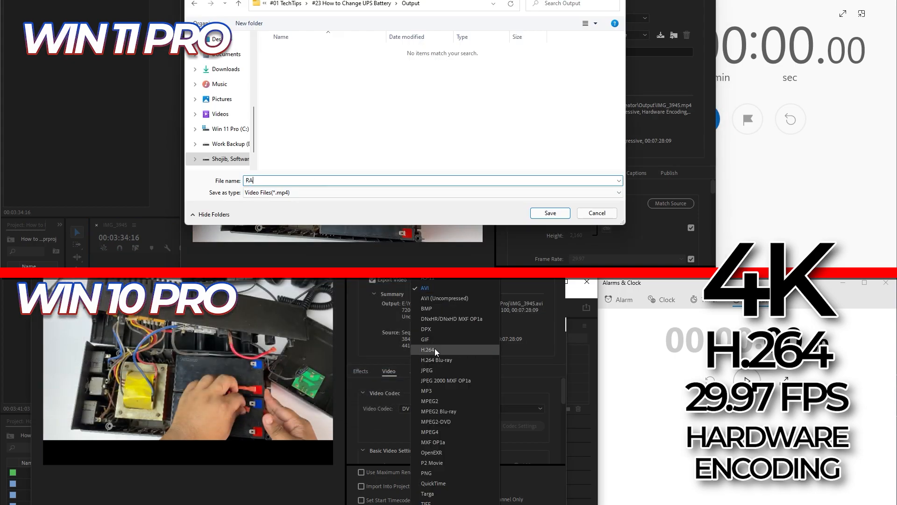
Step: Save the export as RAW.mp4 and start the 4K H.264 hardware-encoded export
left_click(428, 349)
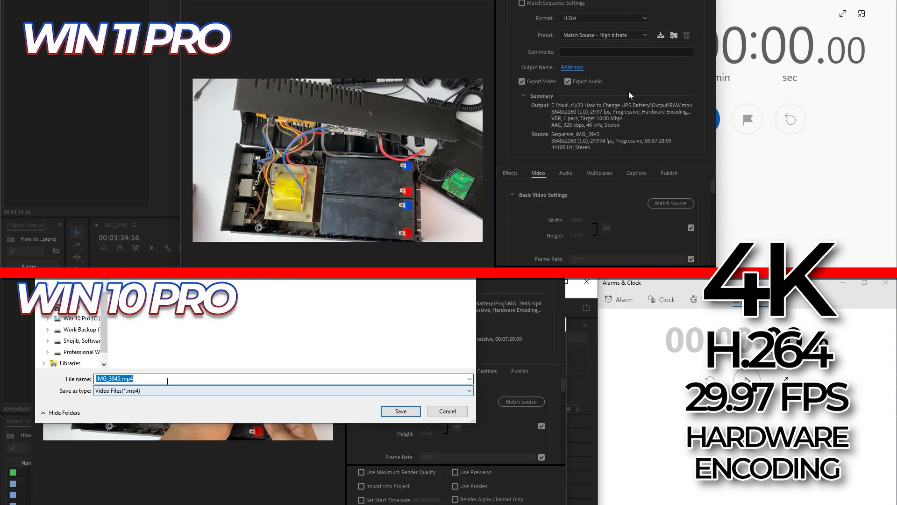
left_click(400, 411)
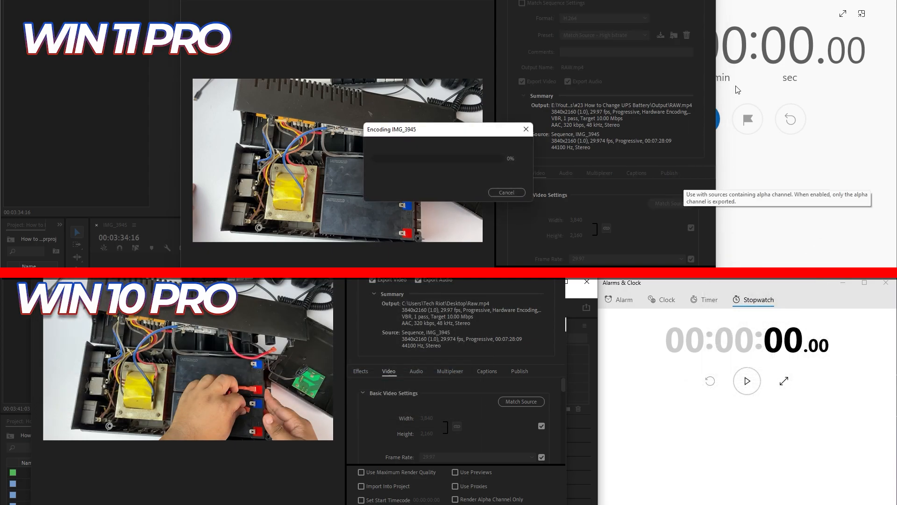